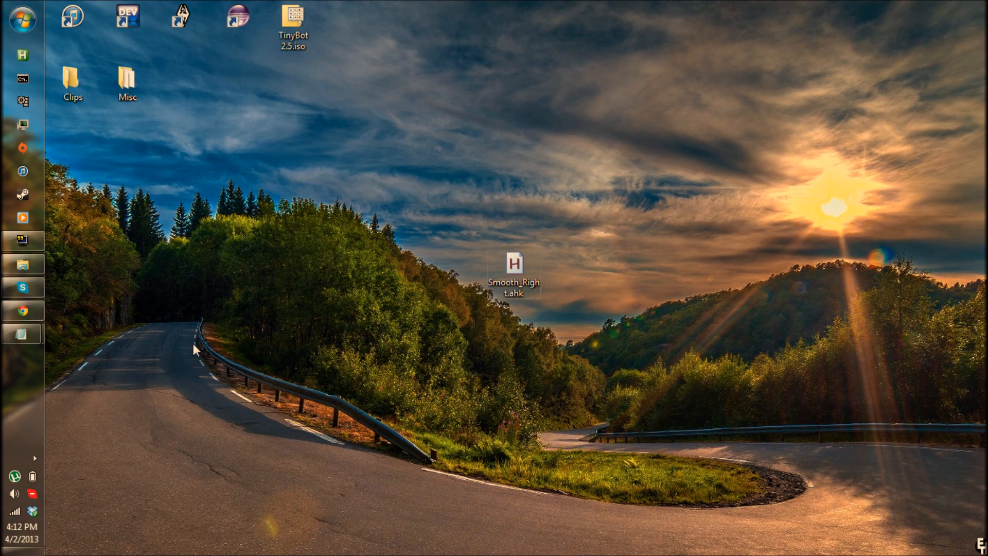
Bring up the AutoHotkey homepage in Chrome from the taskbar
left_click(22, 311)
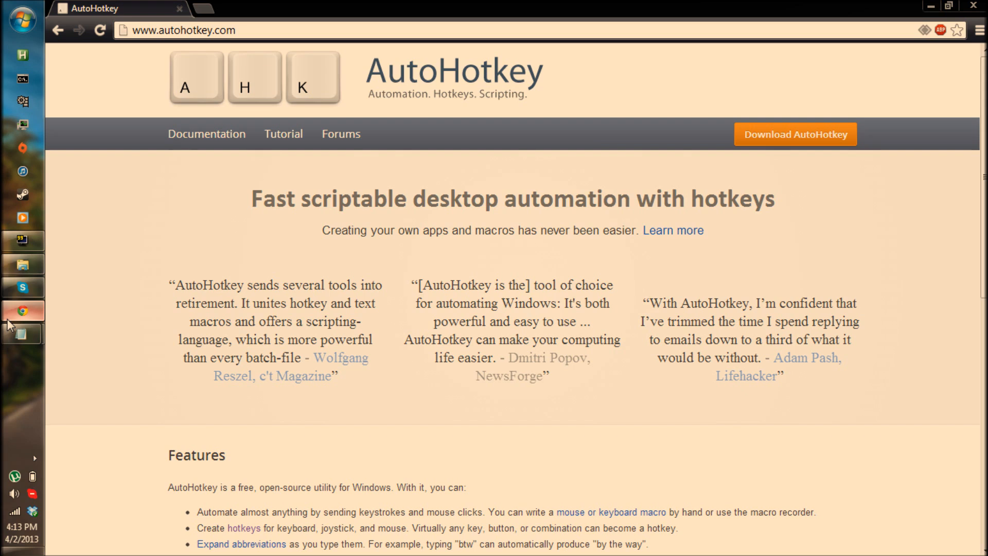
Minimize Chrome to return to the desktop with Smooth_Right.ahk
left_click(794, 134)
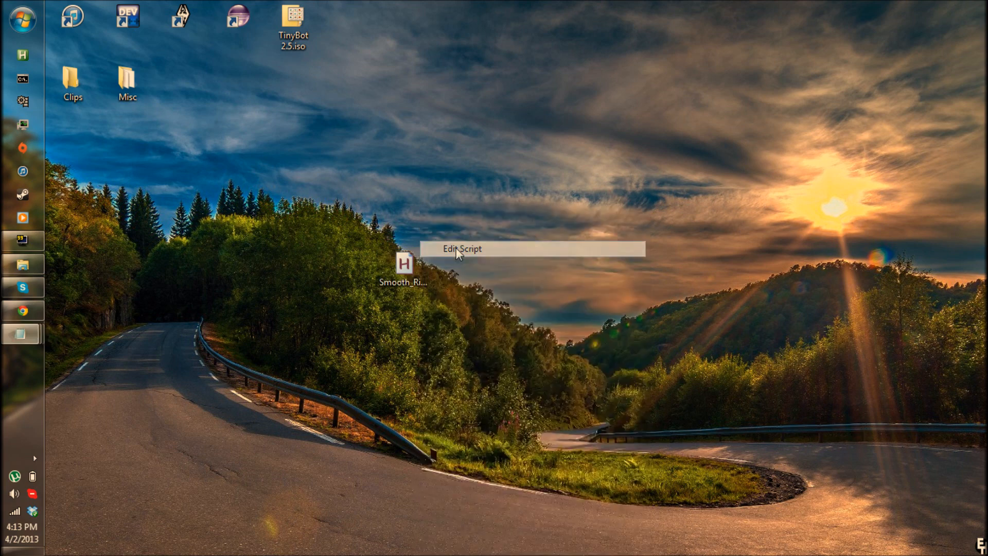
Choose Edit Script so Smooth_Right.ahk opens in Notepad
left_click(460, 248)
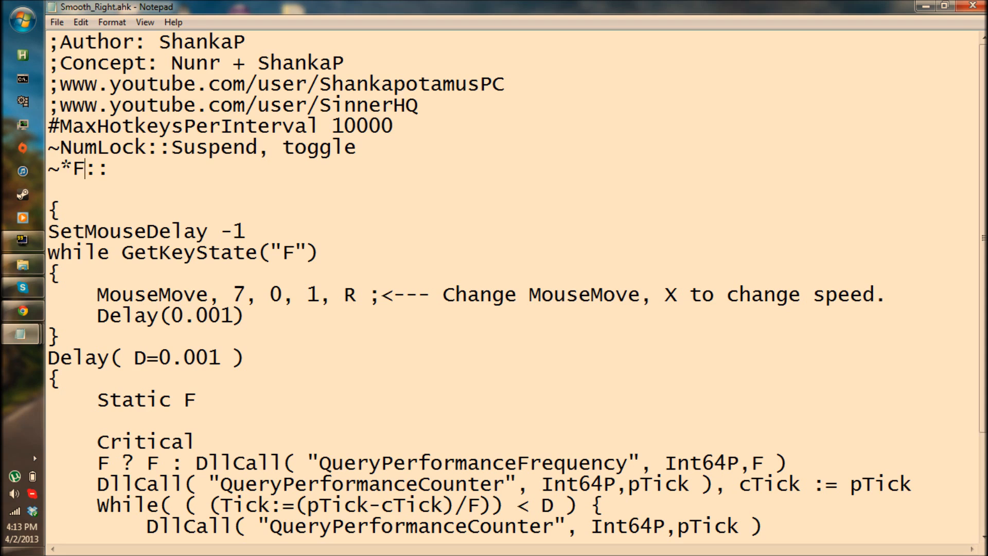
Change the hotkey line to ~*Z:: and select the F in GetKeyState("F") for replacement
key("Backspace")
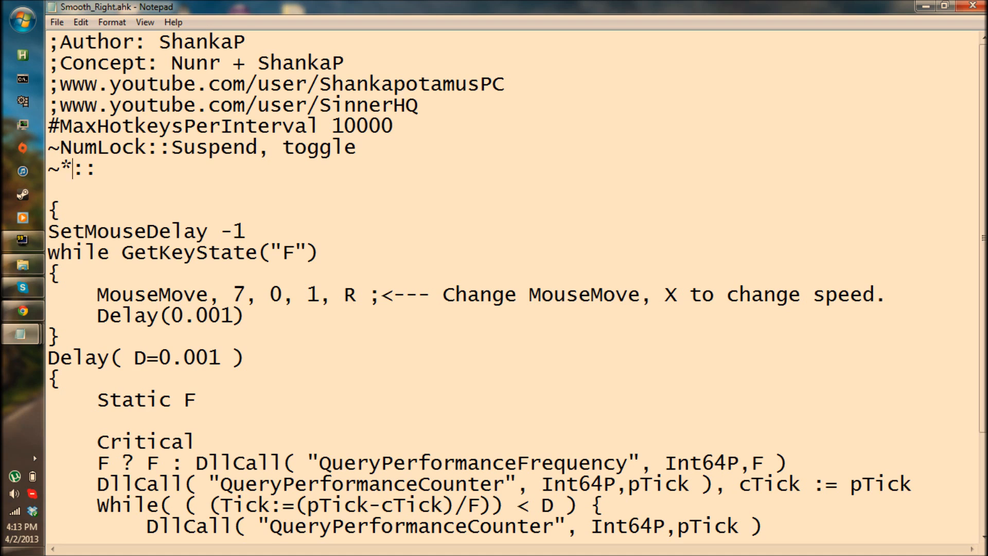
type("Z")
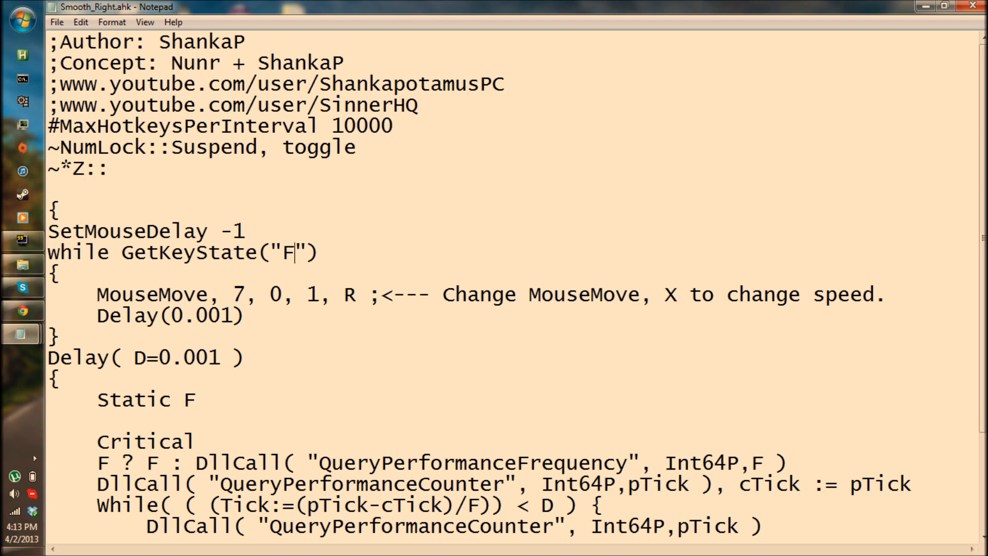
double_click(290, 252)
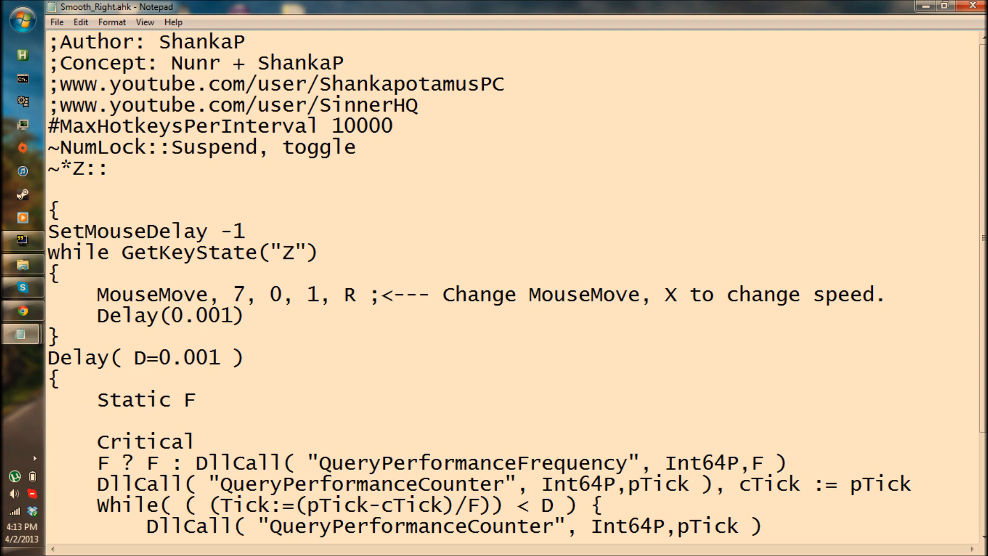
Replace F with Z in the Delay function's static variable and QueryPerformanceFrequency call, then select the /F
scroll("down", 3)
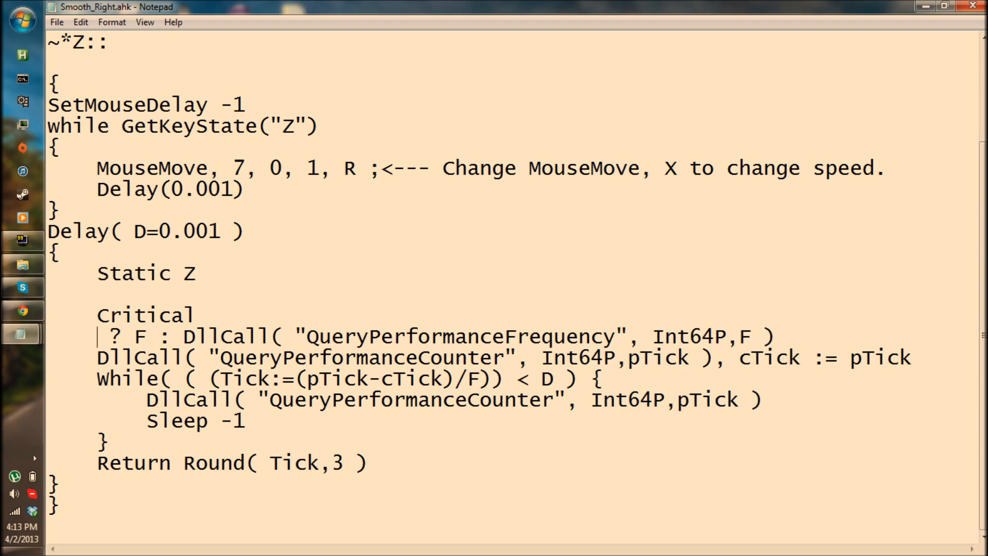
type("Z")
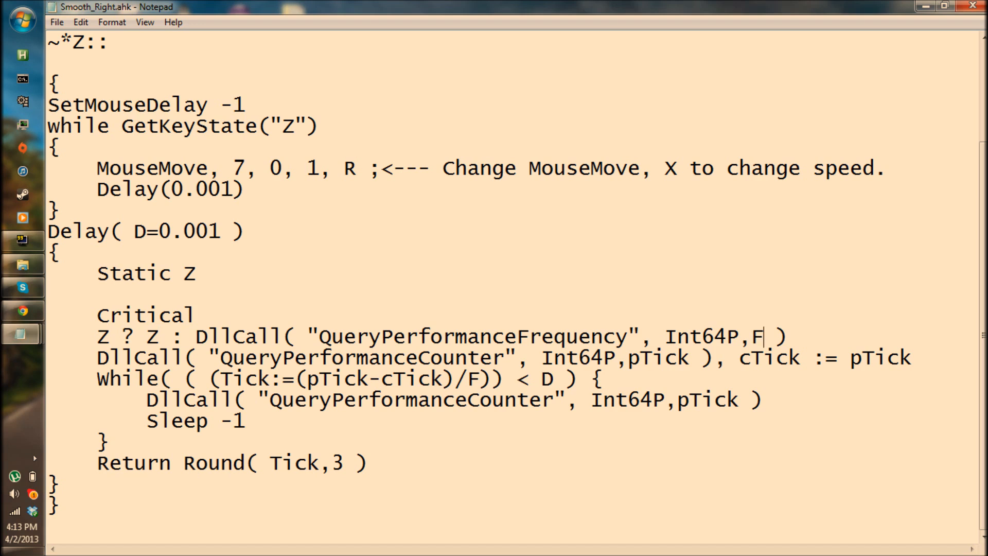
key("Backspace")
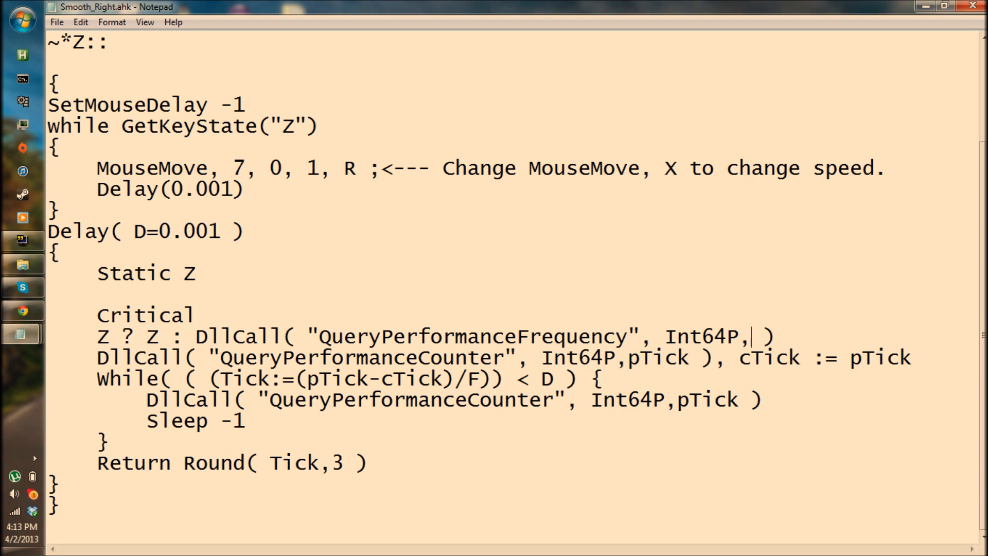
type("Z")
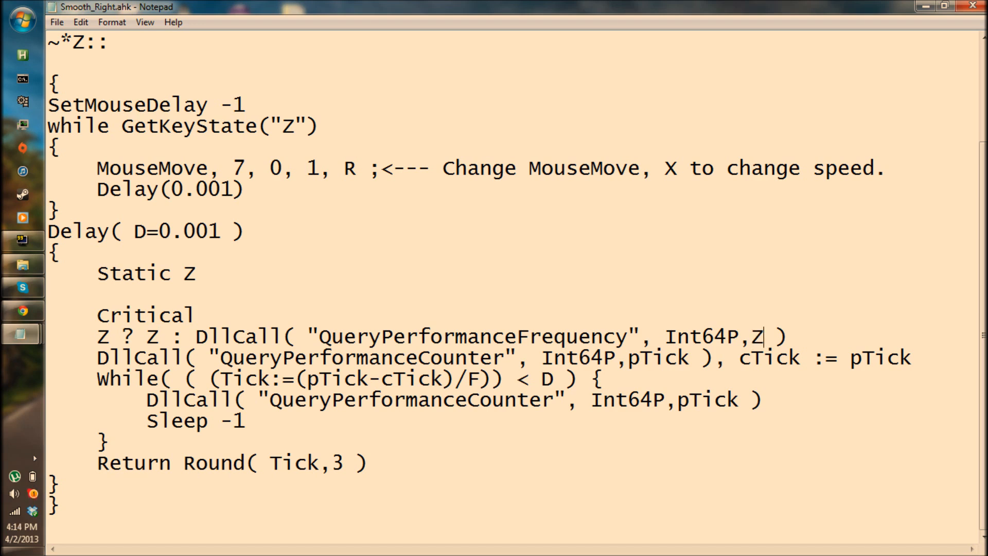
double_click(474, 378)
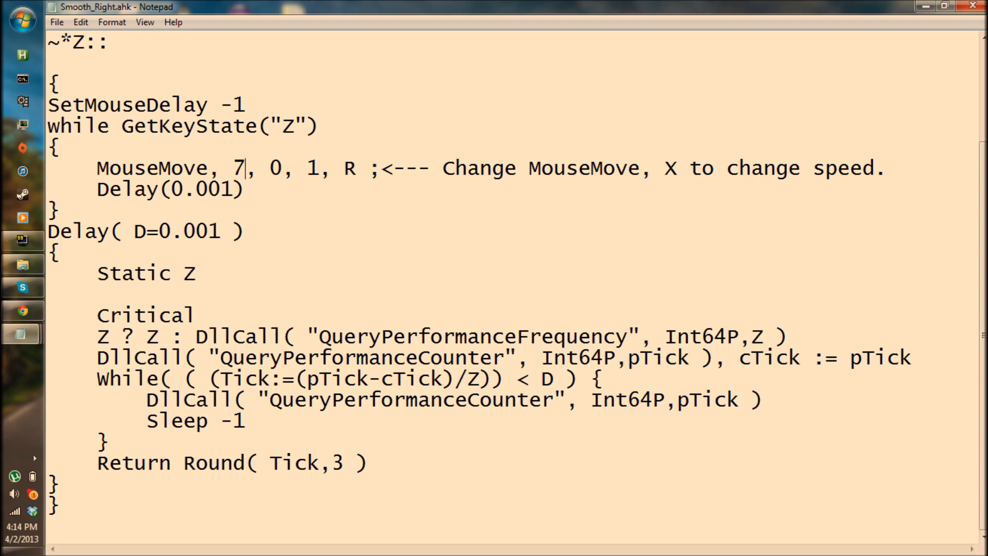
Set the MouseMove speed value to 7
key("Backspace")
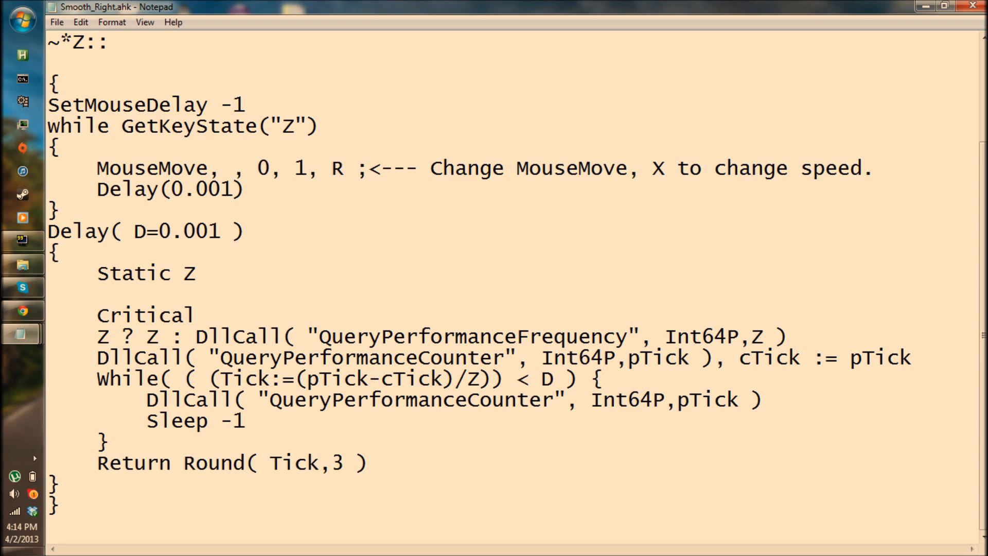
type("7")
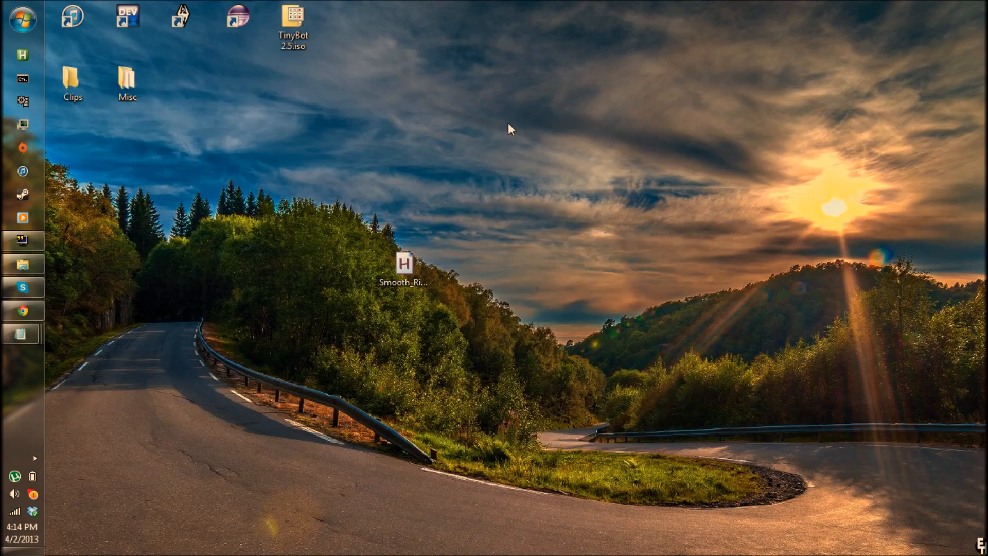
Run the edited Smooth_Right.ahk script from the desktop
left_click(404, 264)
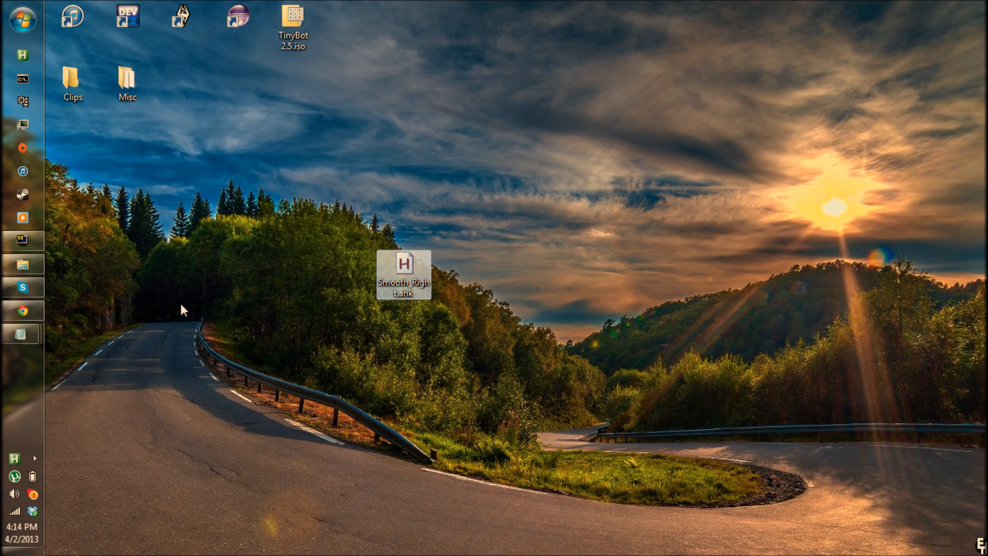